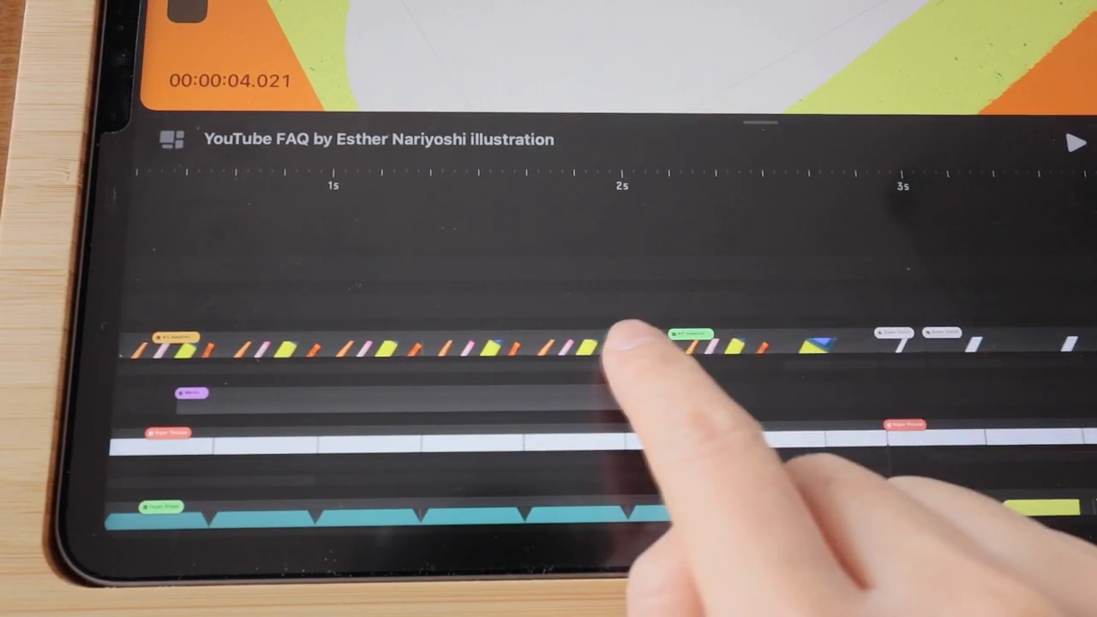
# - Open the top striped track's menu and its Track options submenu showing Delete track
pyautogui.click(600, 347)
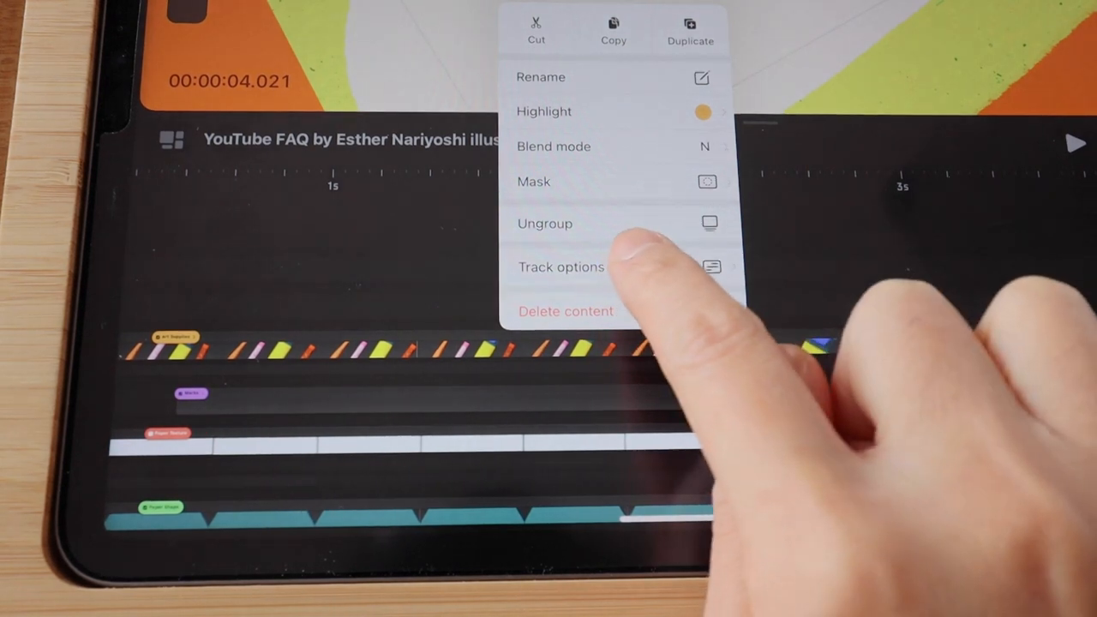
pyautogui.click(561, 266)
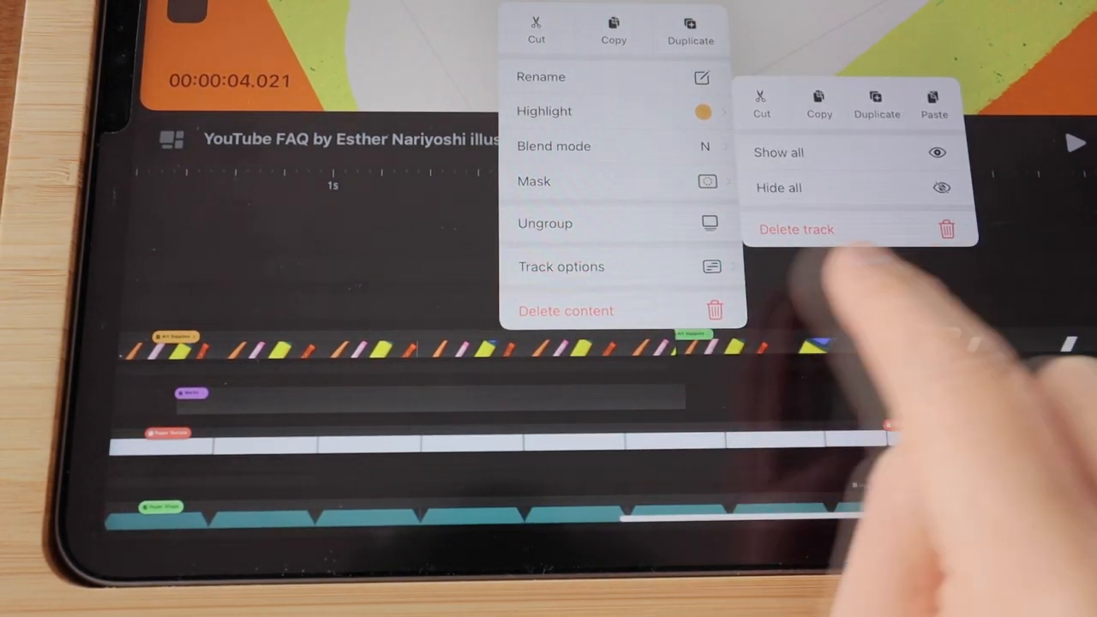